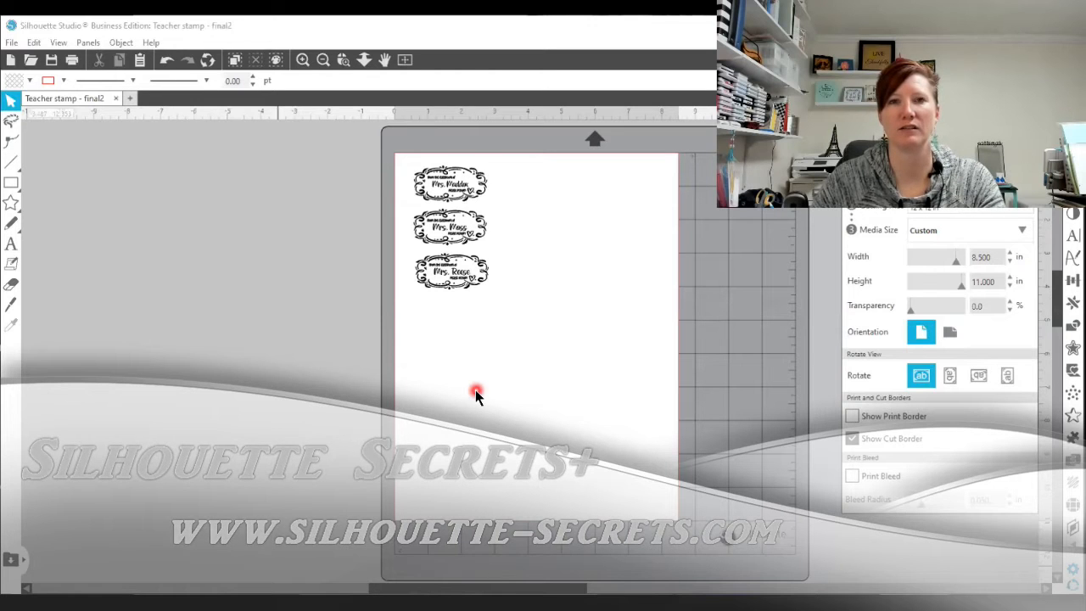
- Save the design to the hard drive as a new copy named 'Teacher stamp - final2'
left_click(852, 437)
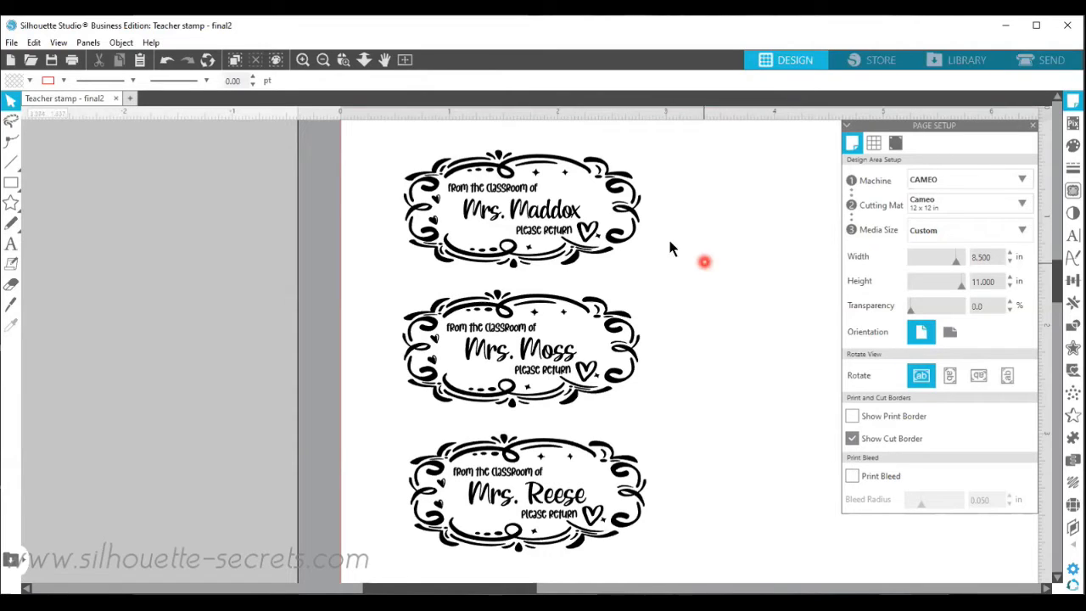
mouse_move(424, 190)
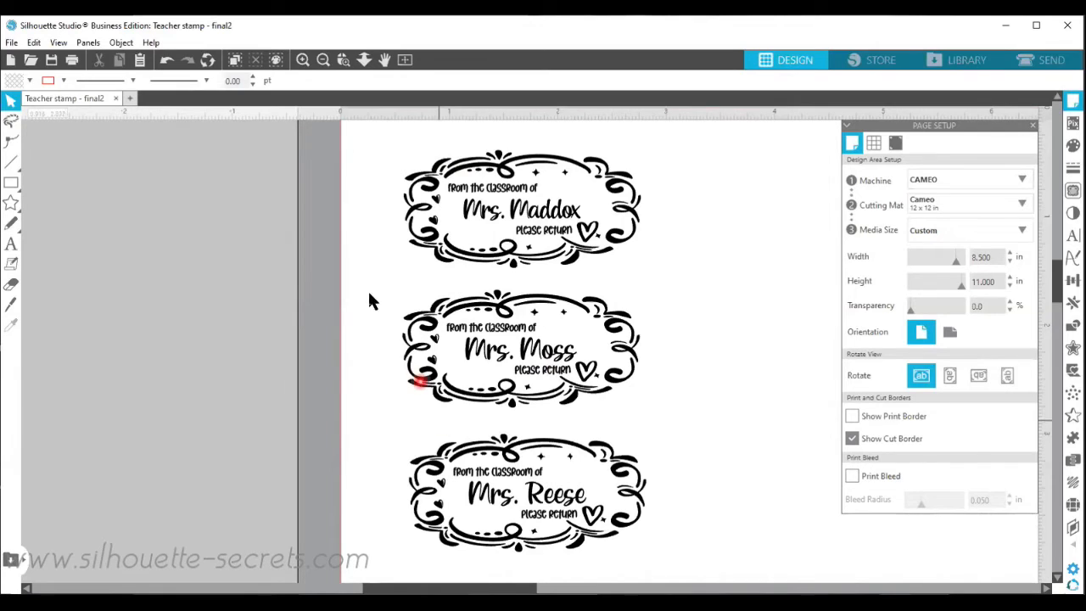
left_click(12, 43)
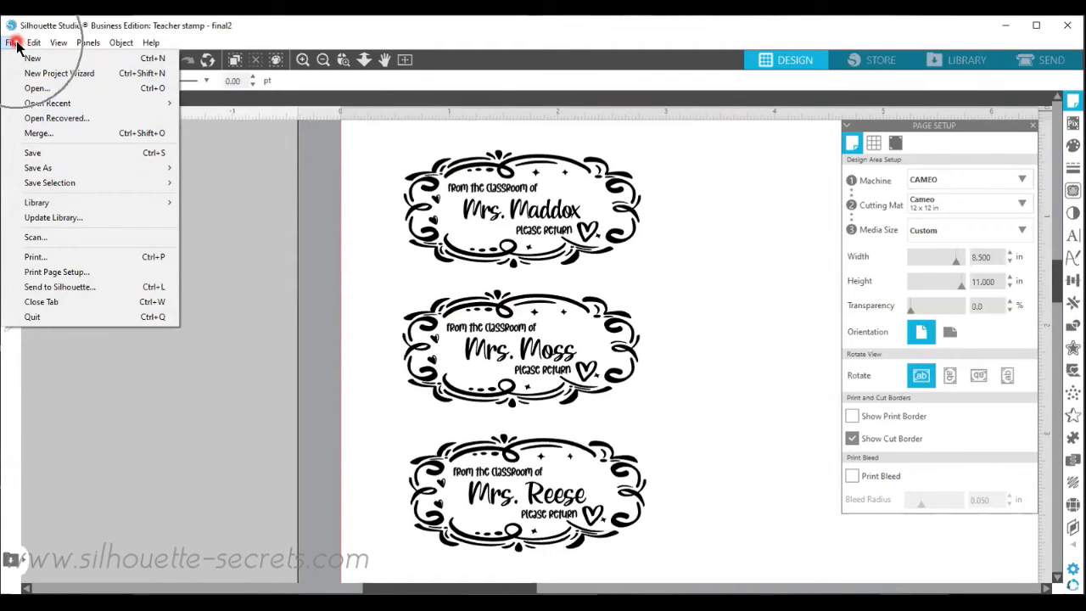
mouse_move(37, 168)
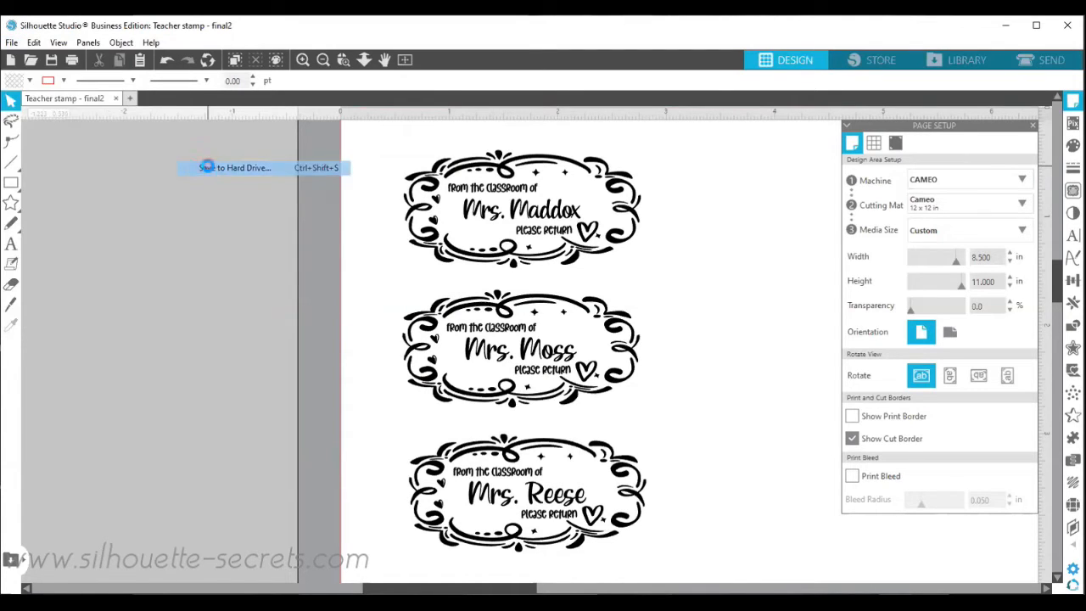
left_click(234, 168)
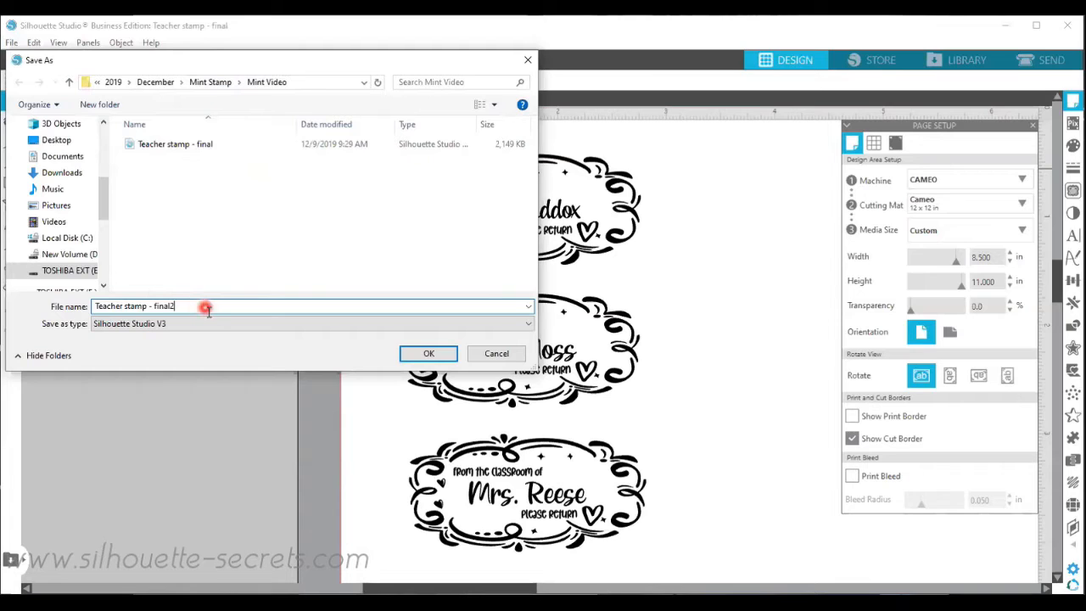
left_click(427, 353)
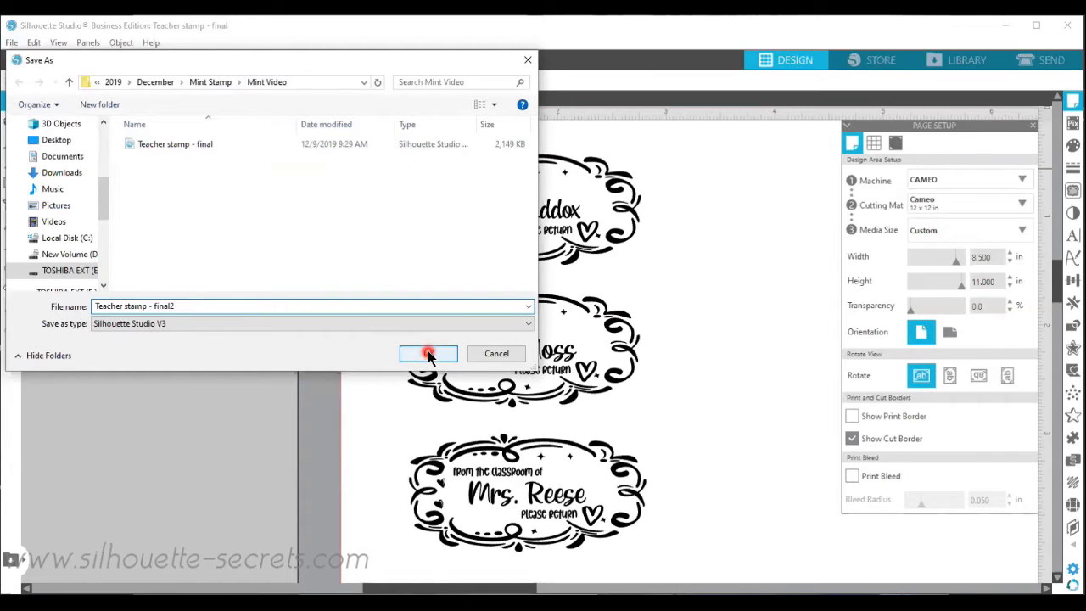
left_click(427, 353)
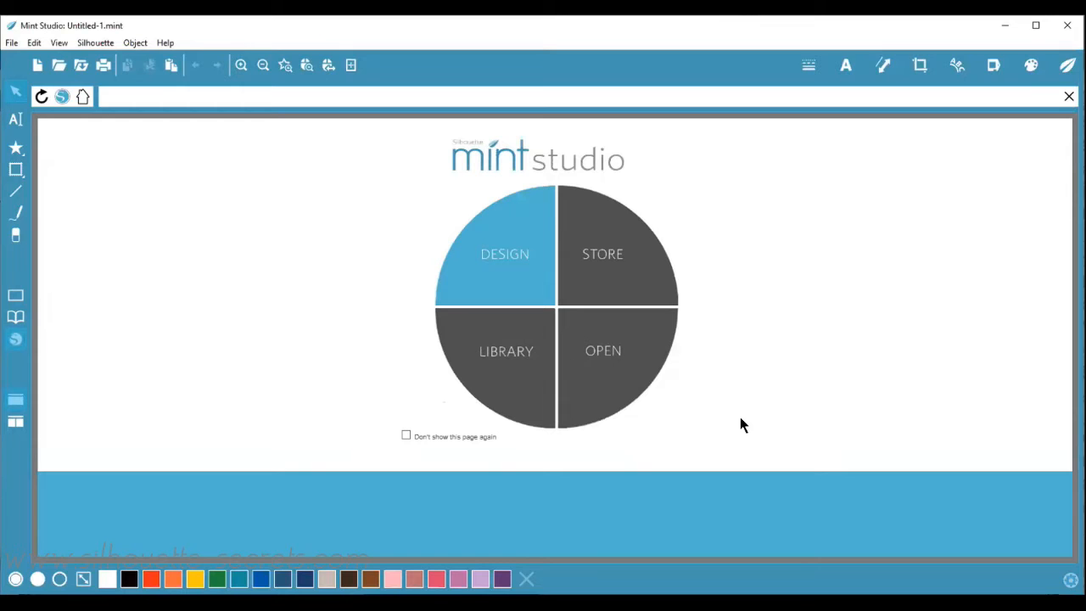
mouse_move(789, 296)
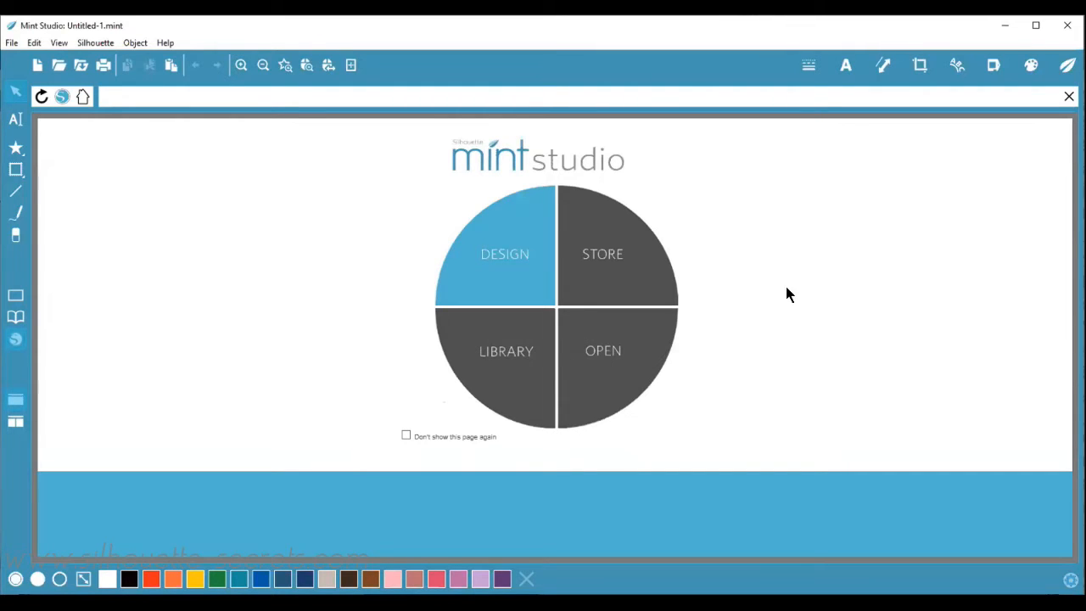
mouse_move(602, 349)
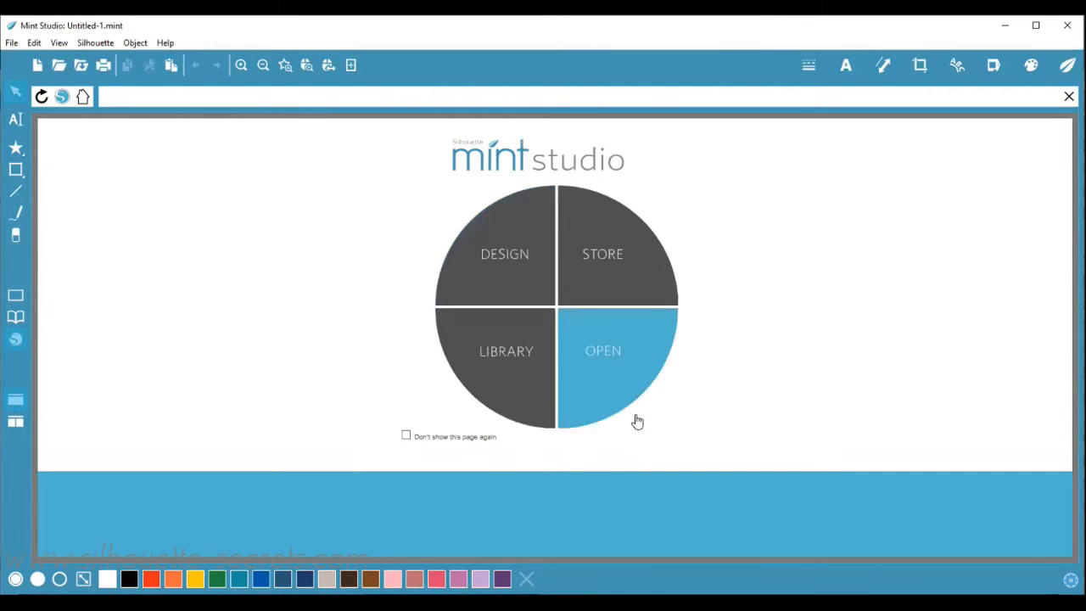
mouse_move(519, 136)
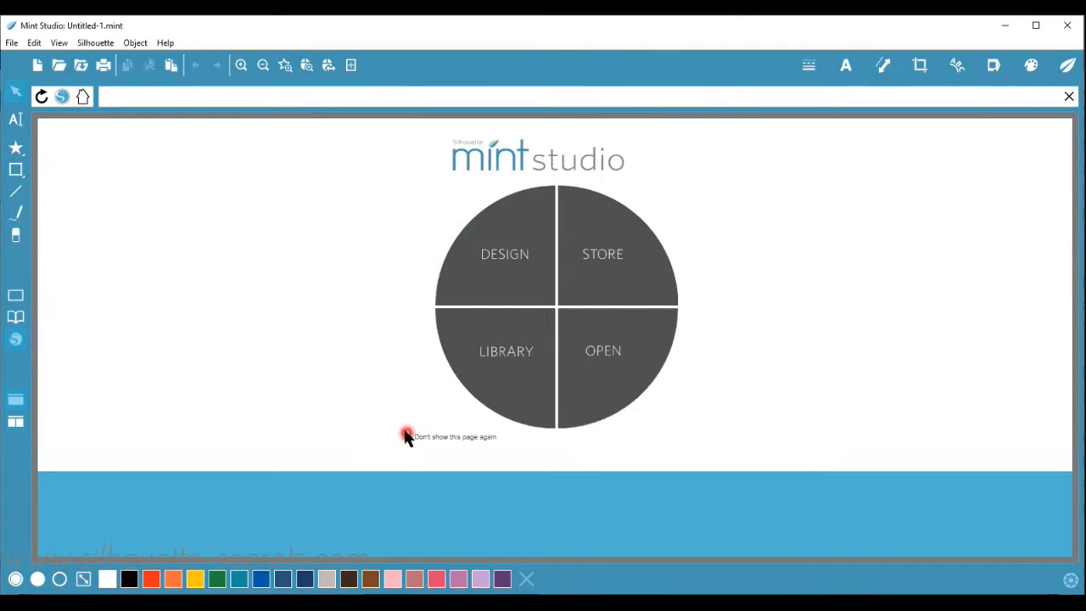
- Toggle the start-page option off and back on, then bring up the Open file browser
left_click(407, 436)
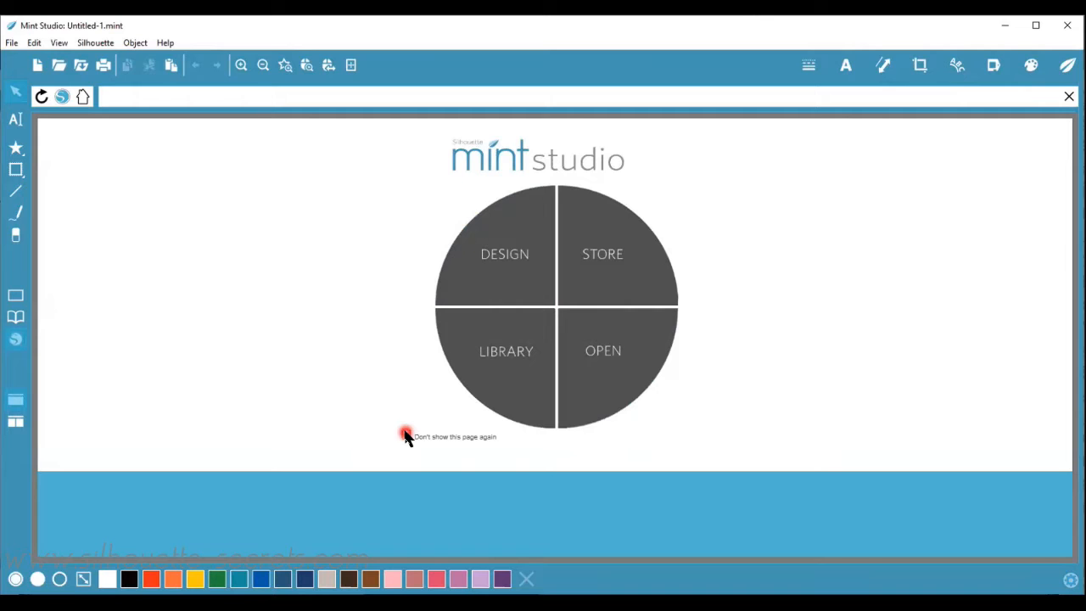
left_click(407, 435)
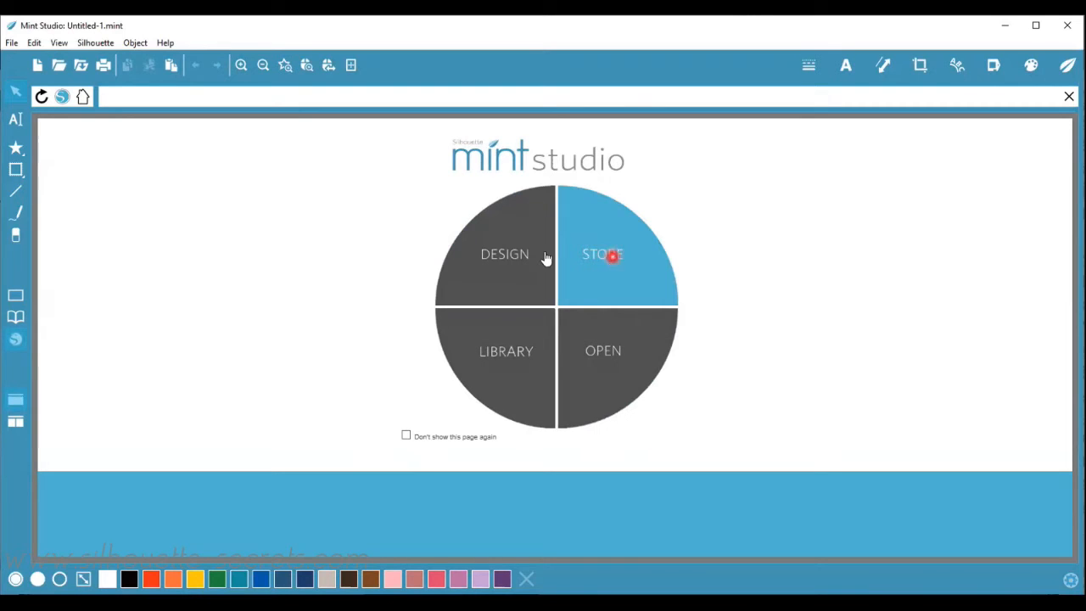
mouse_move(617, 366)
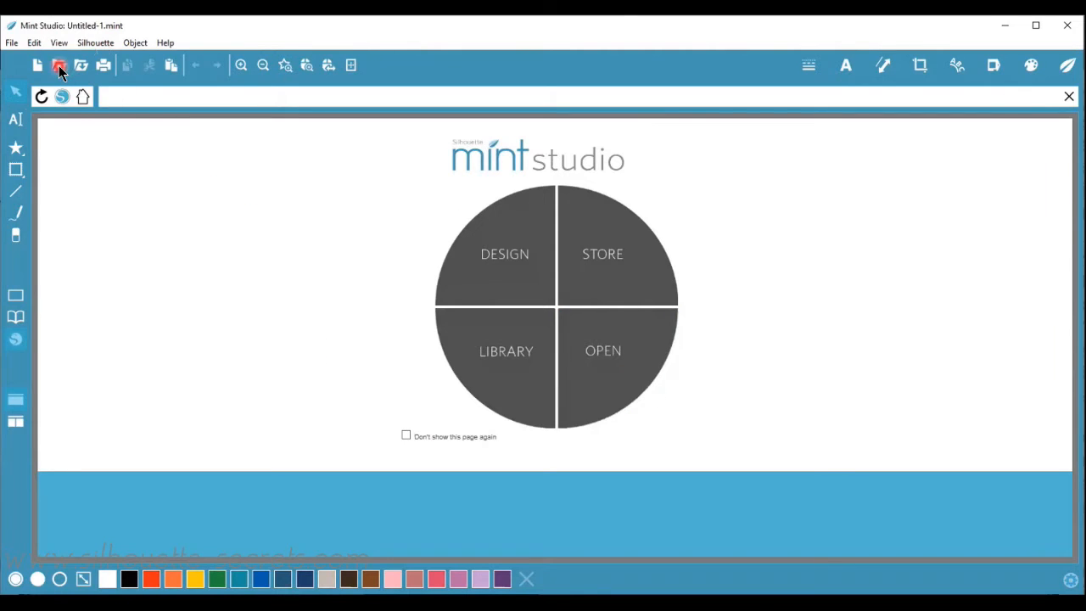
mouse_move(60, 66)
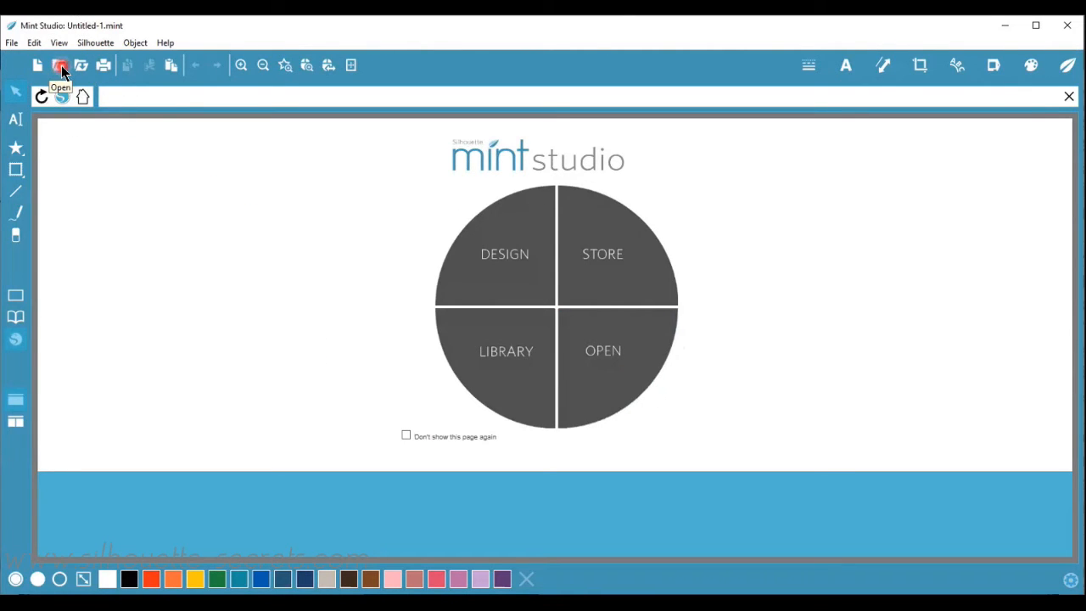
left_click(12, 42)
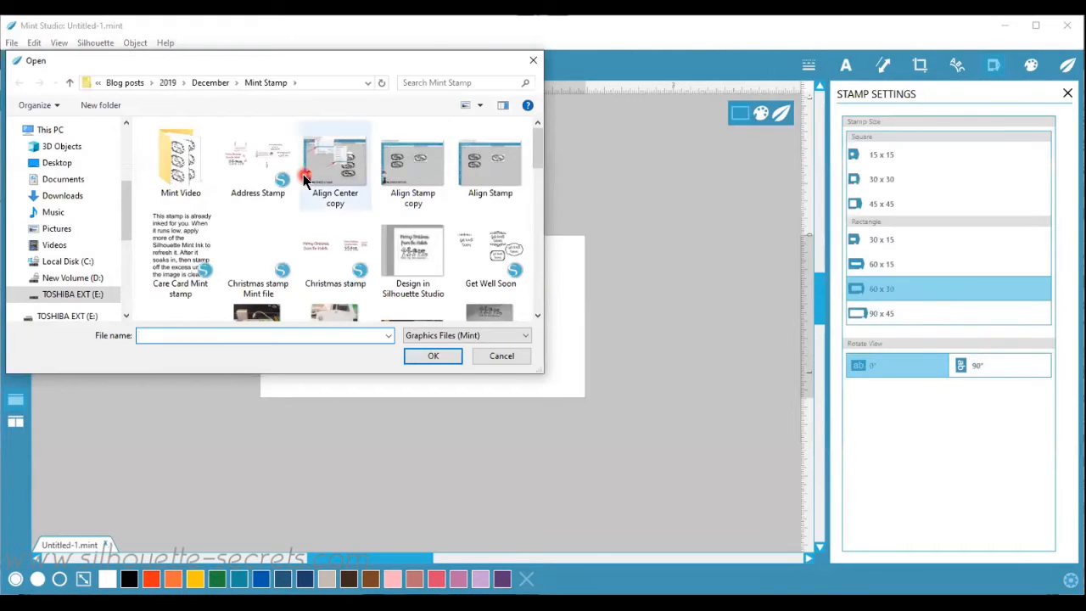
- Open 'Teacher stamp - final2' from the Mint Video folder
double_click(179, 161)
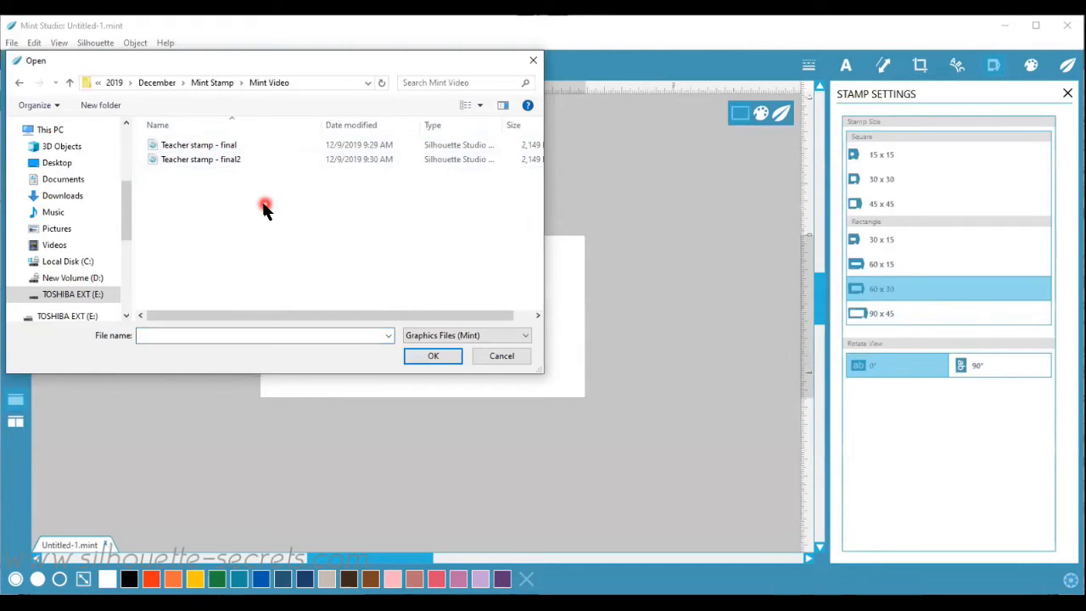
left_click(200, 159)
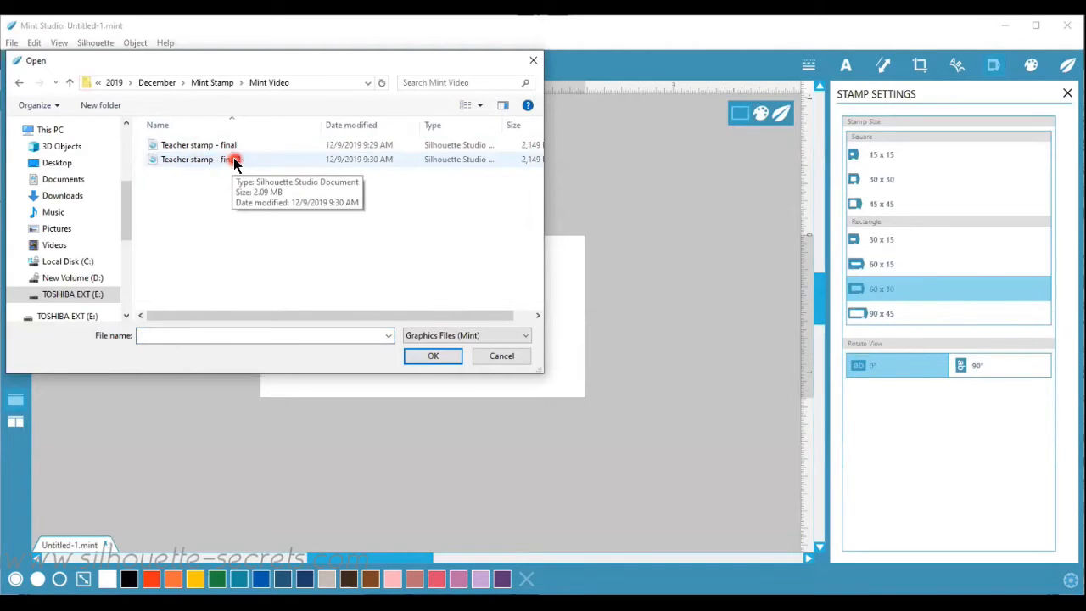
left_click(197, 159)
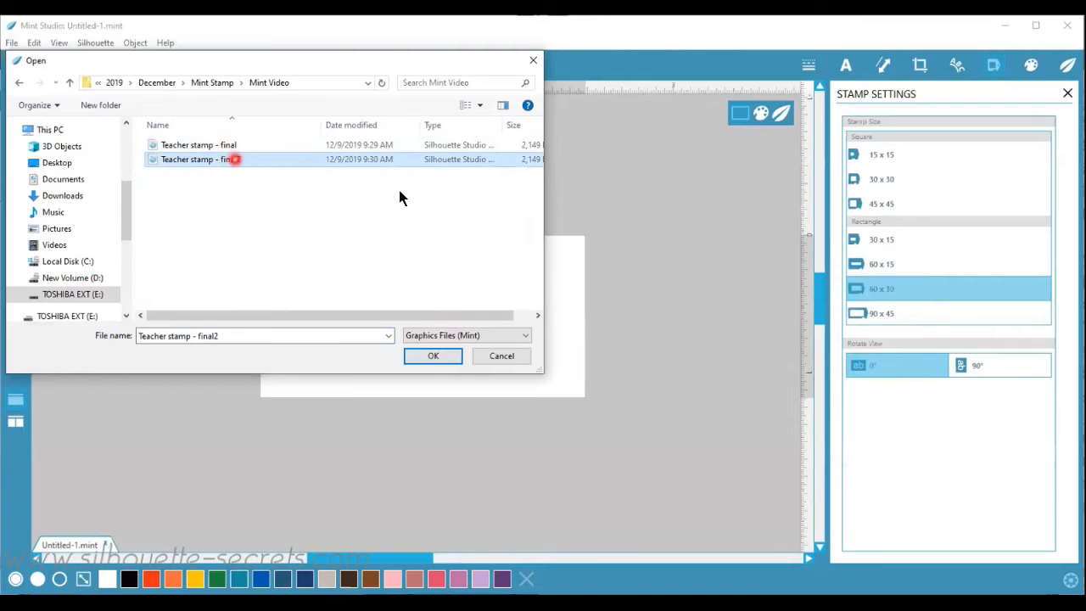
left_click(433, 356)
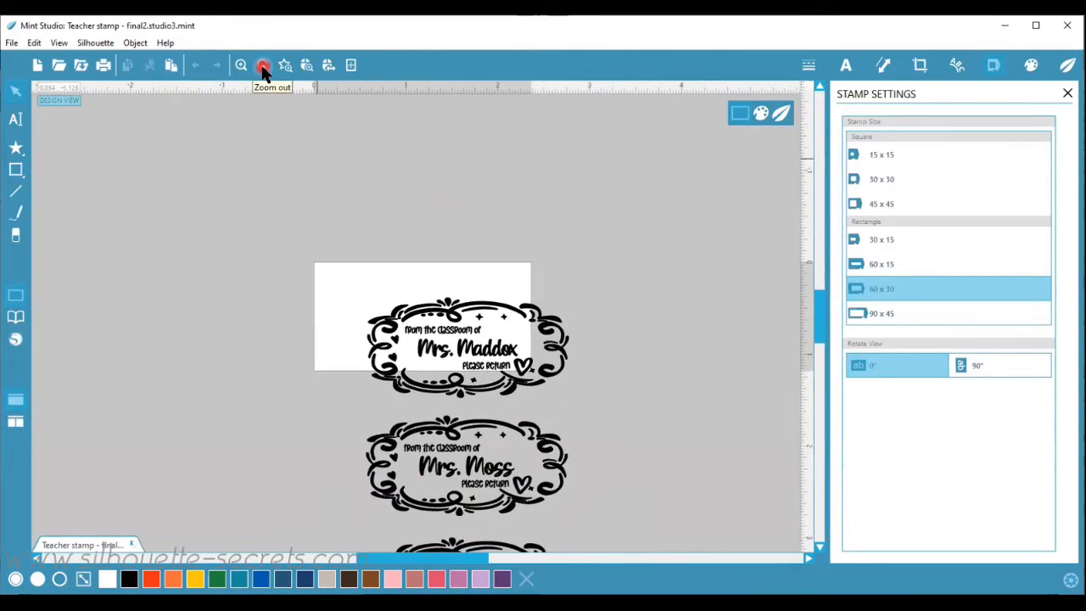
- Zoom out and move the Mrs. Reese design to the upper left, then deselect it
left_click(263, 64)
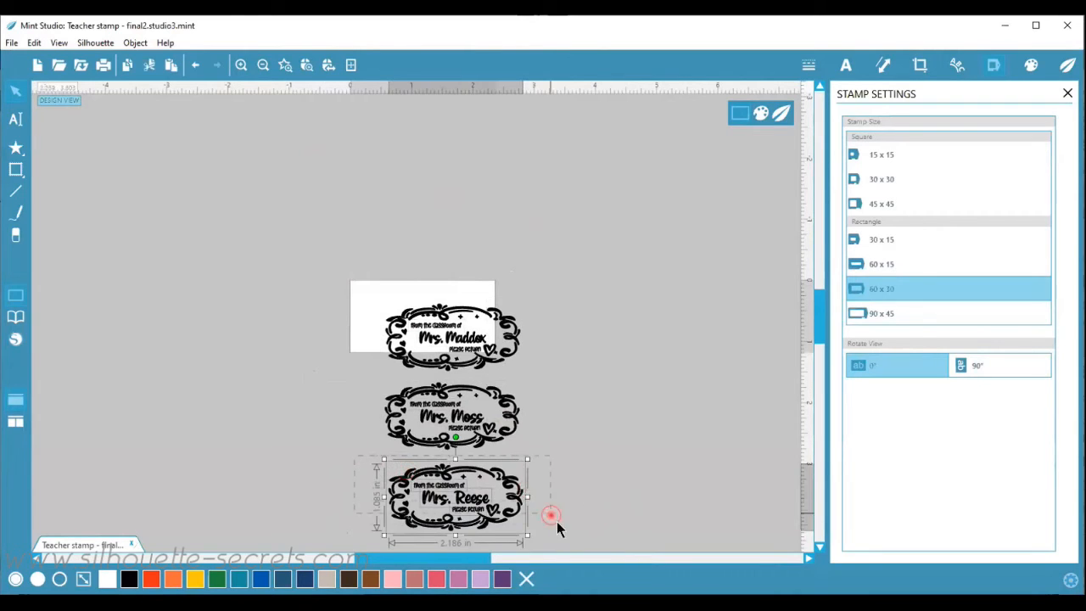
mouse_move(569, 547)
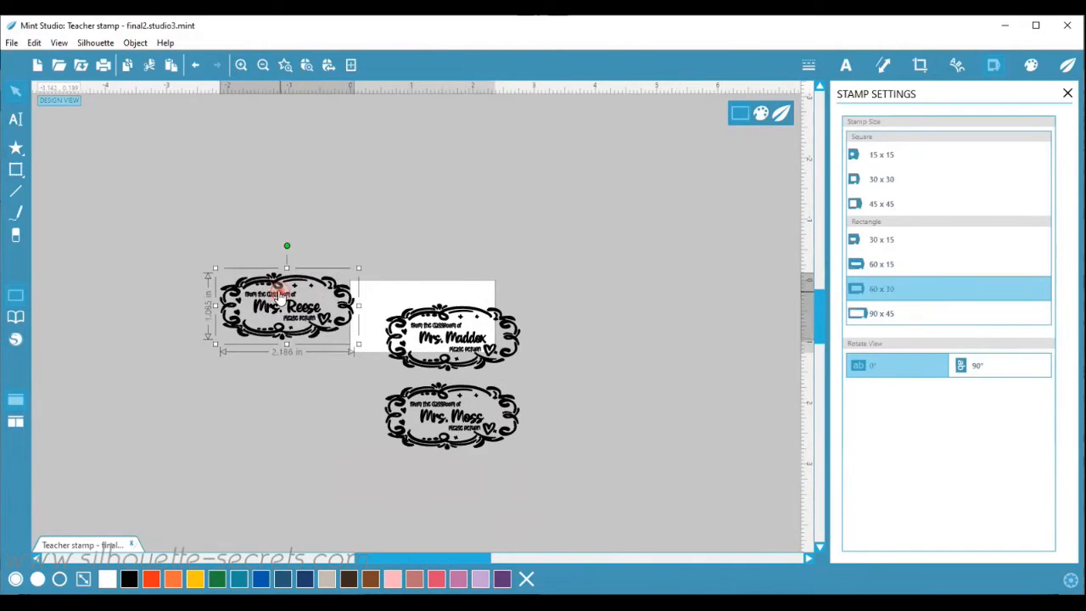
left_click_drag(285, 305, 178, 195)
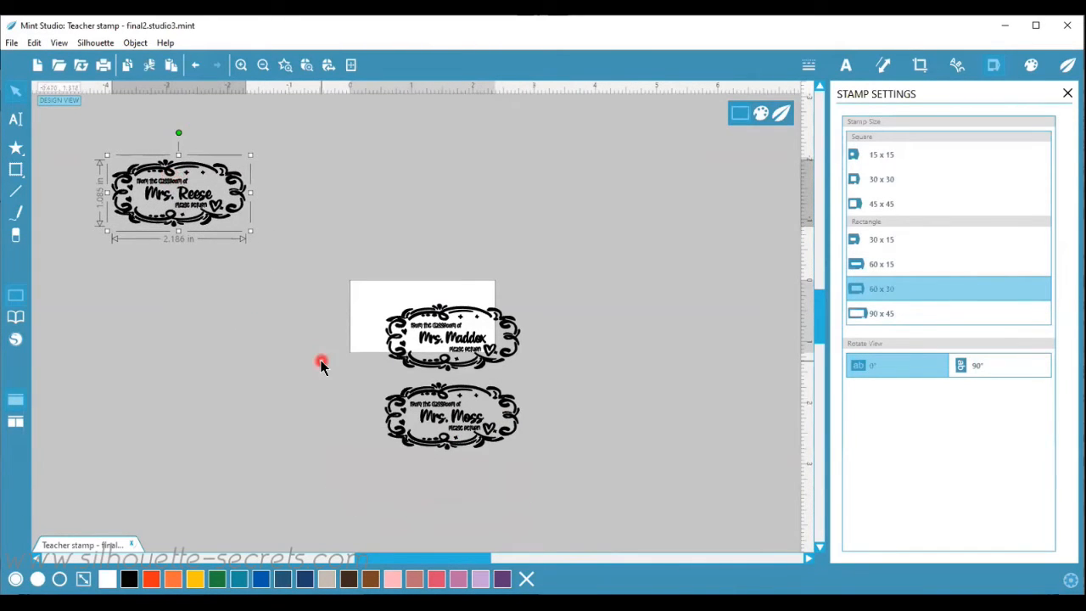
left_click(452, 416)
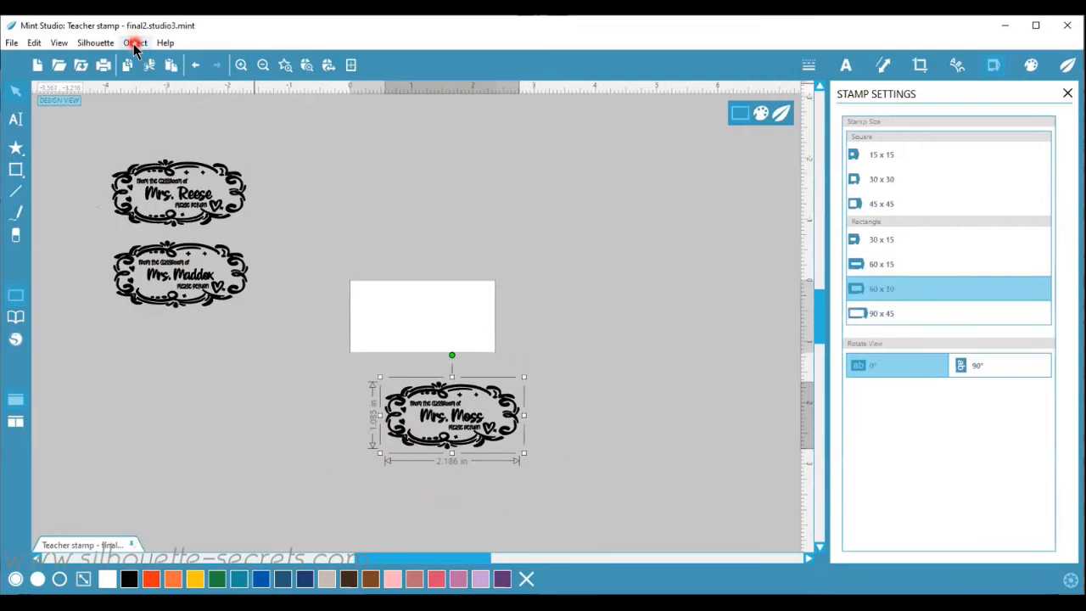
- Center the Mrs. Moss design on the stamp via Object > Align, keeping the 30x60 size
left_click(135, 42)
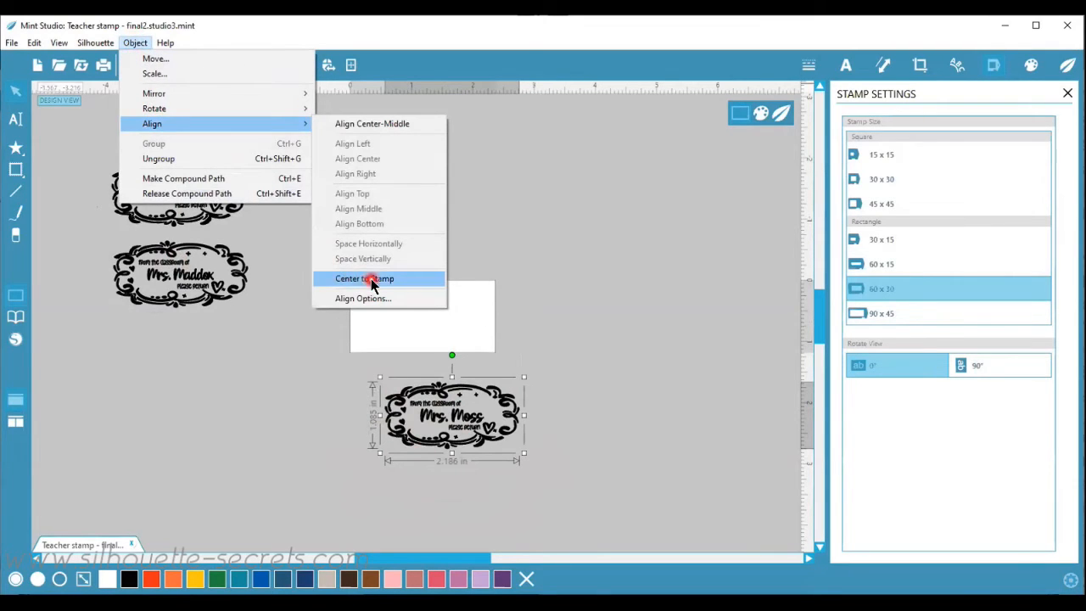
left_click(365, 279)
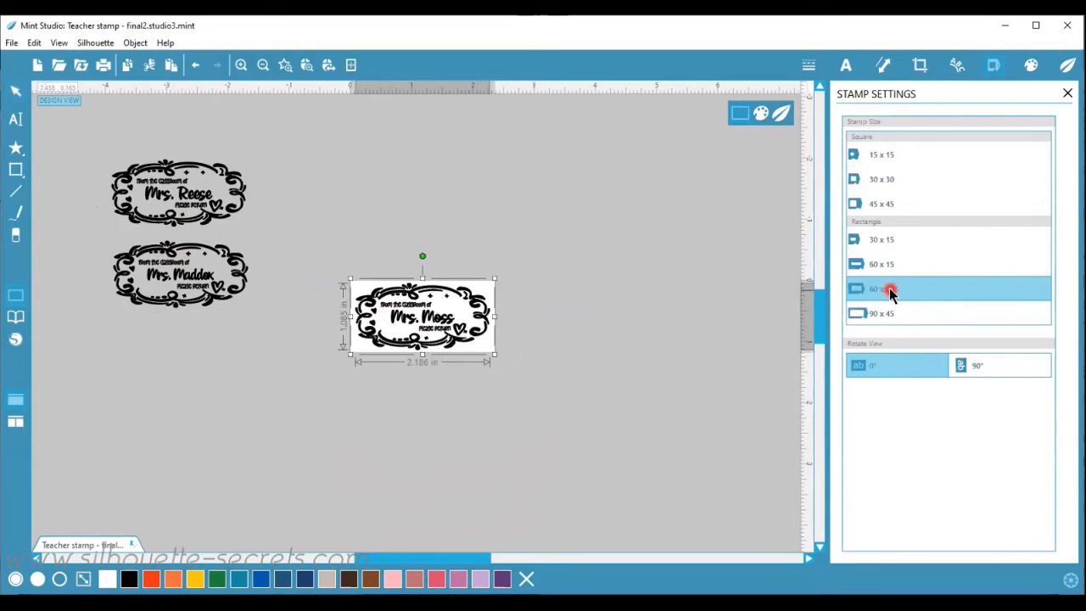
left_click(889, 289)
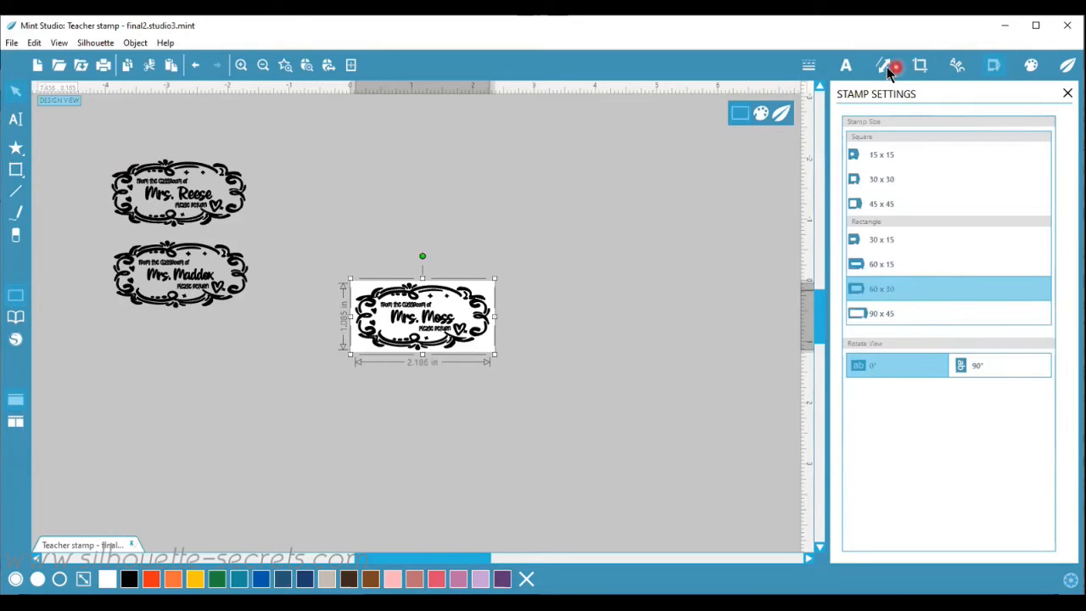
mouse_move(967, 82)
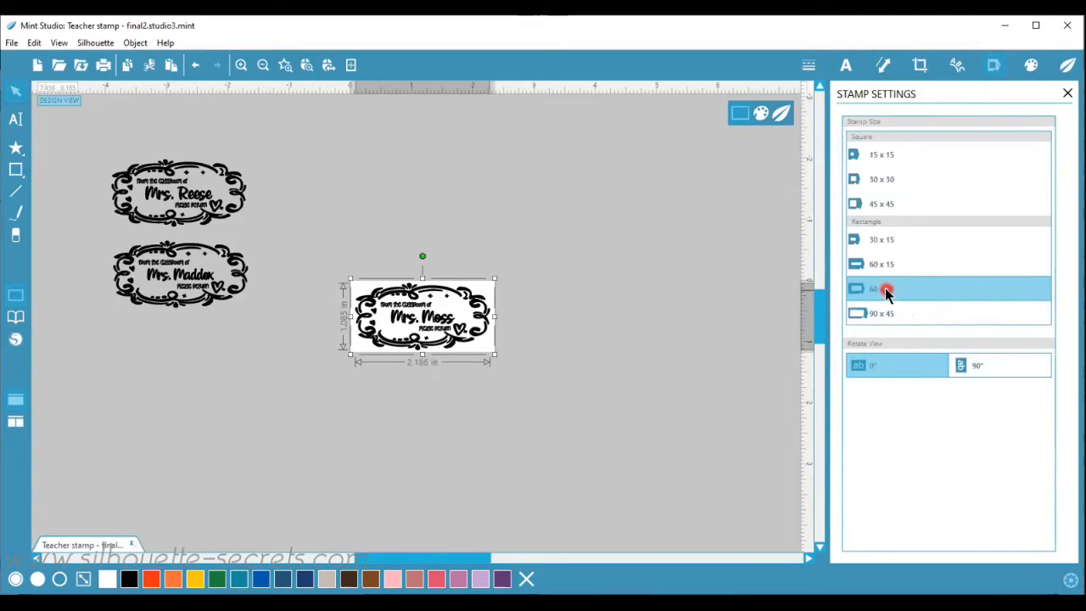
- Reselect the 30x60 stamp size and center the design on the stamp again
left_click(885, 288)
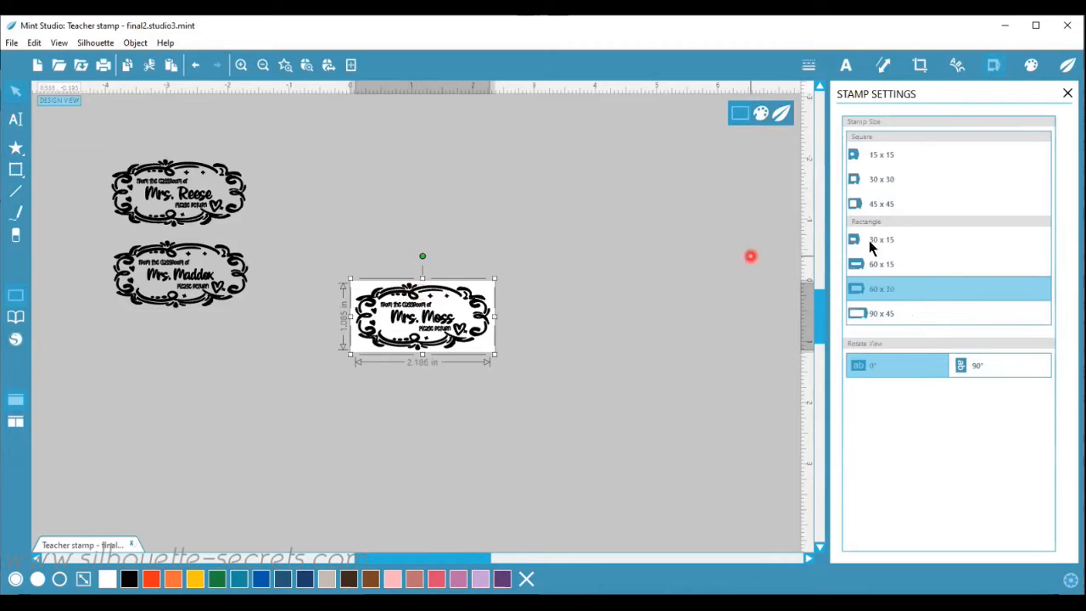
left_click(882, 288)
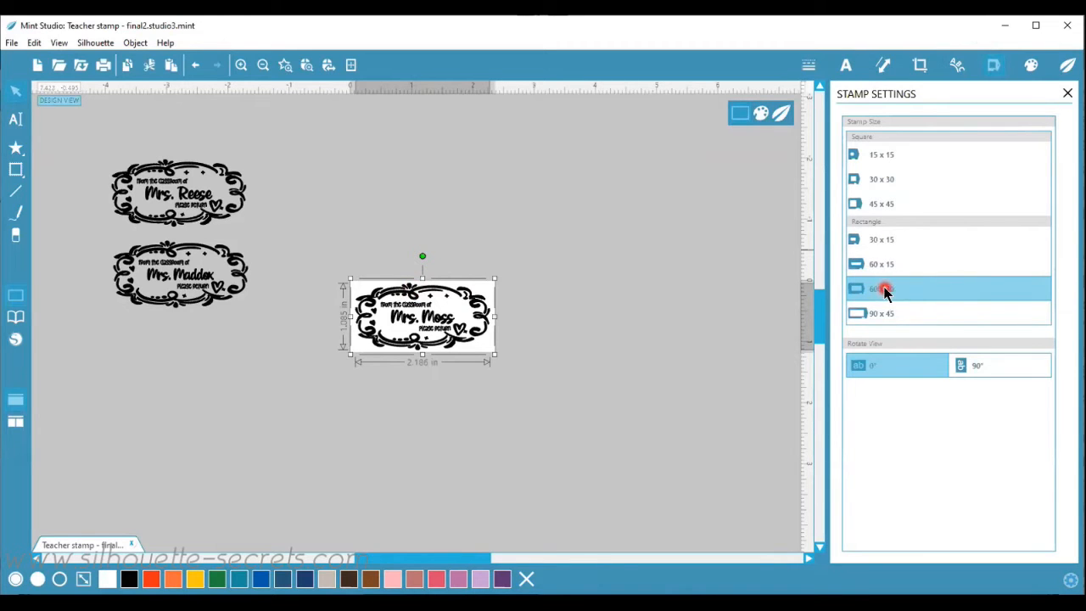
left_click(136, 42)
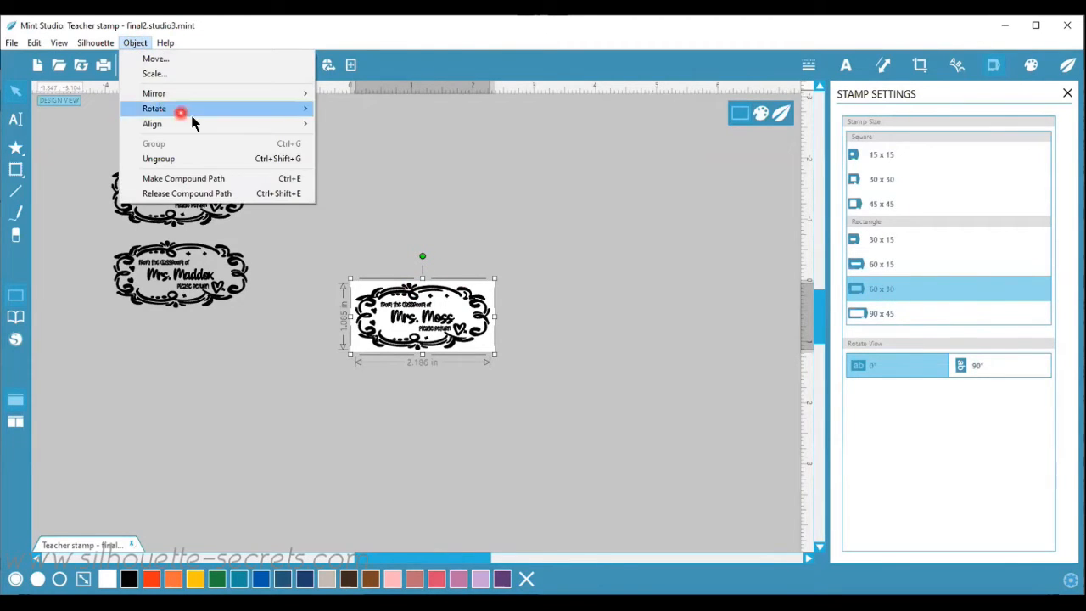
mouse_move(153, 122)
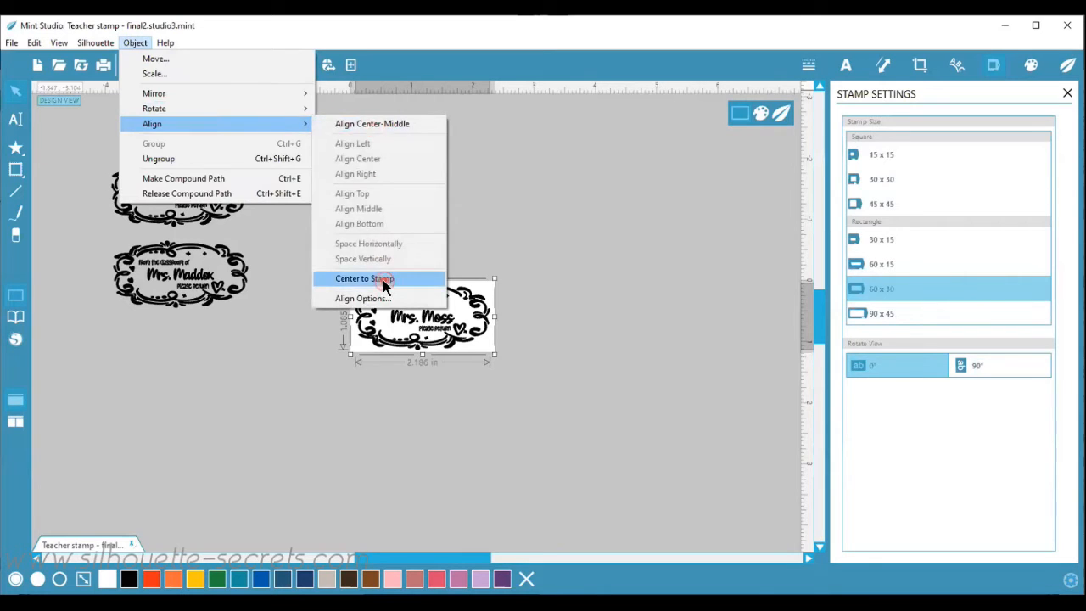
left_click(363, 279)
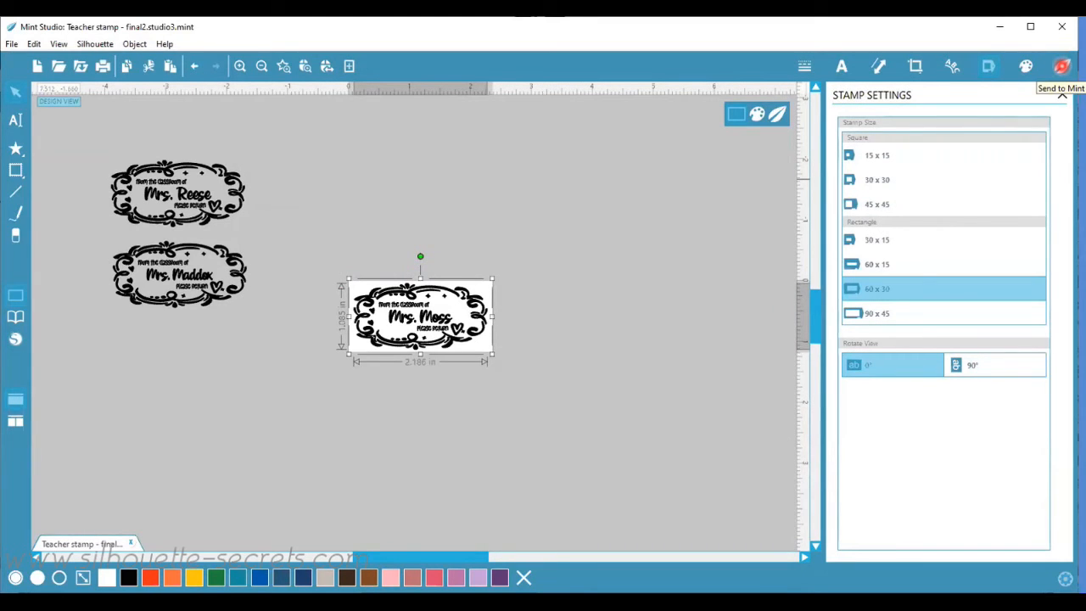
- Send the Mrs. Moss stamp to the Mint and start it, awaiting a 30x60 stamp sheet
left_click(1062, 67)
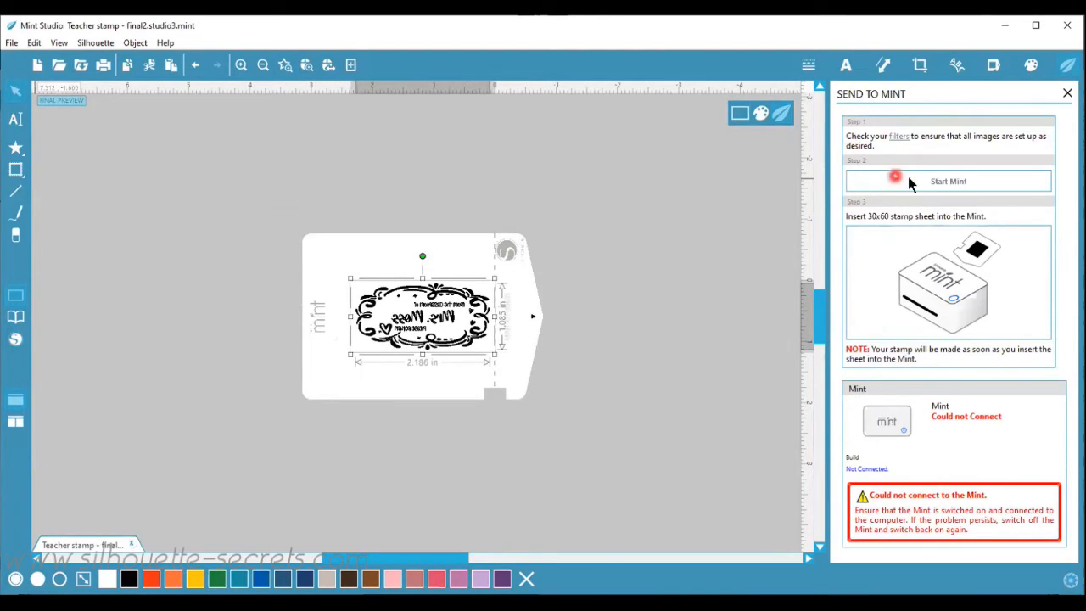
mouse_move(891, 161)
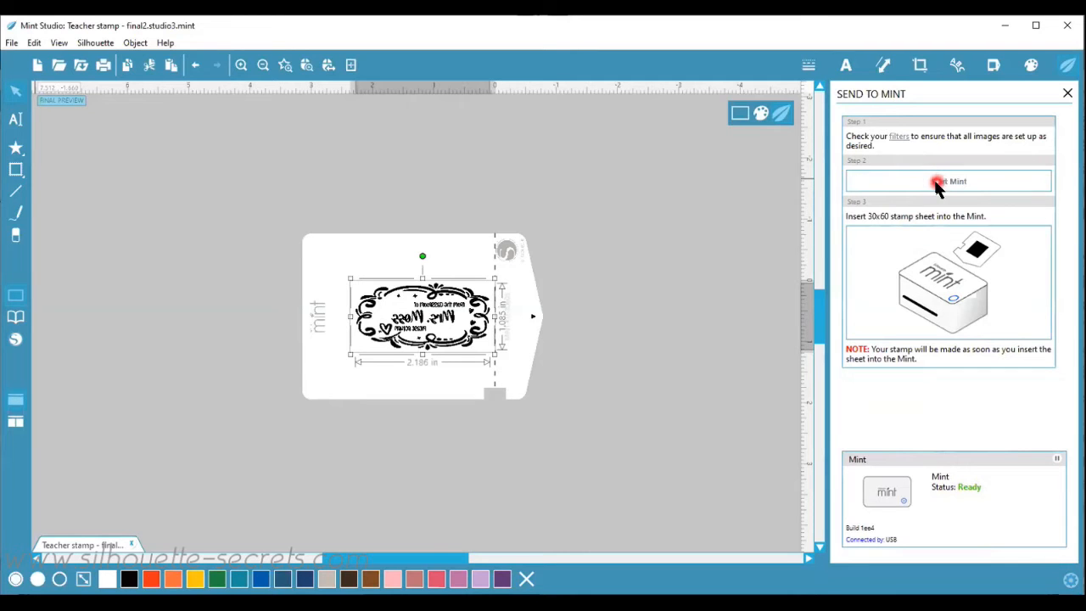
left_click(948, 180)
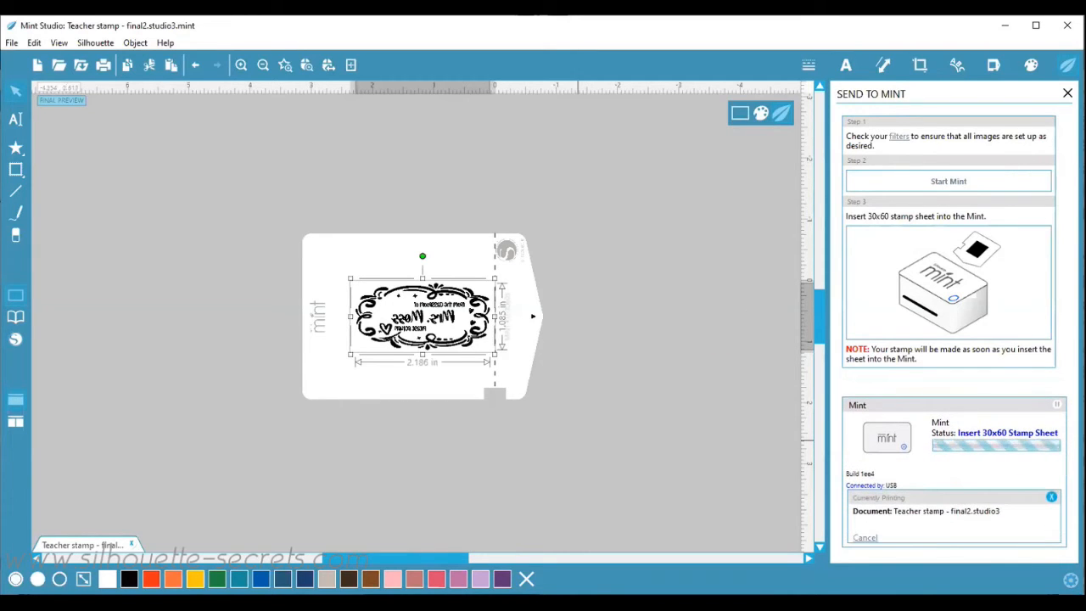